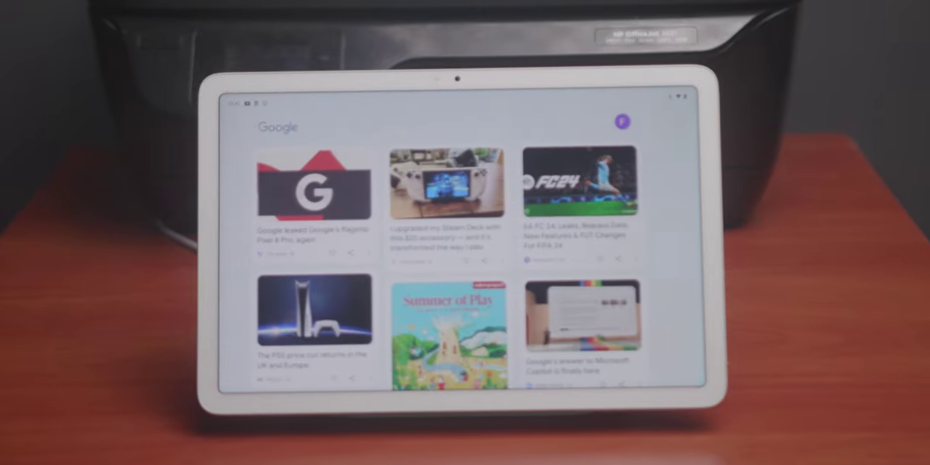
scroll("down", 3)
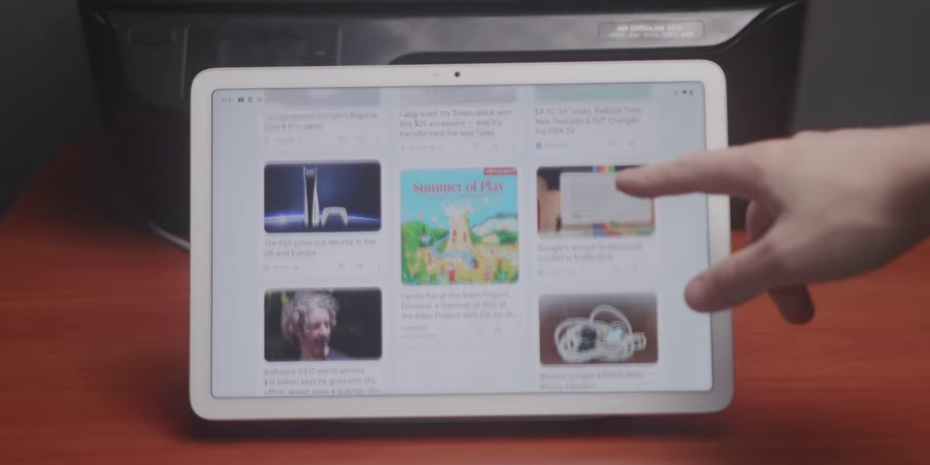
scroll("down", 3)
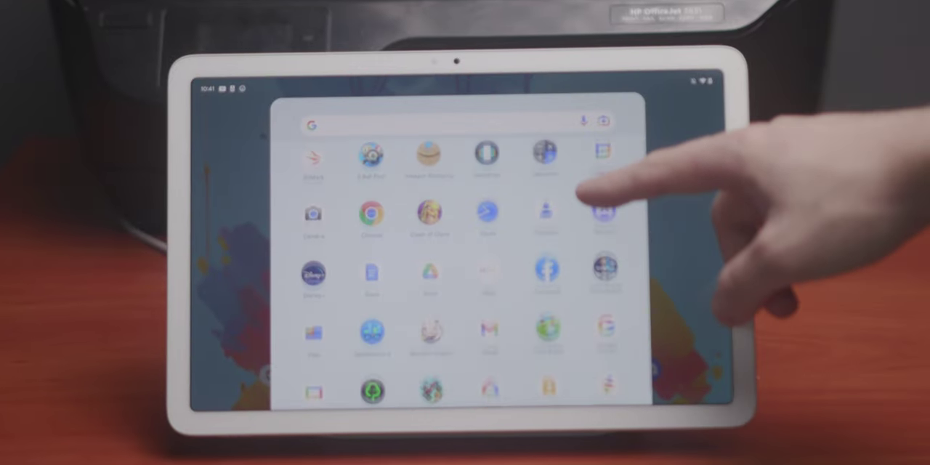
scroll("down", 3)
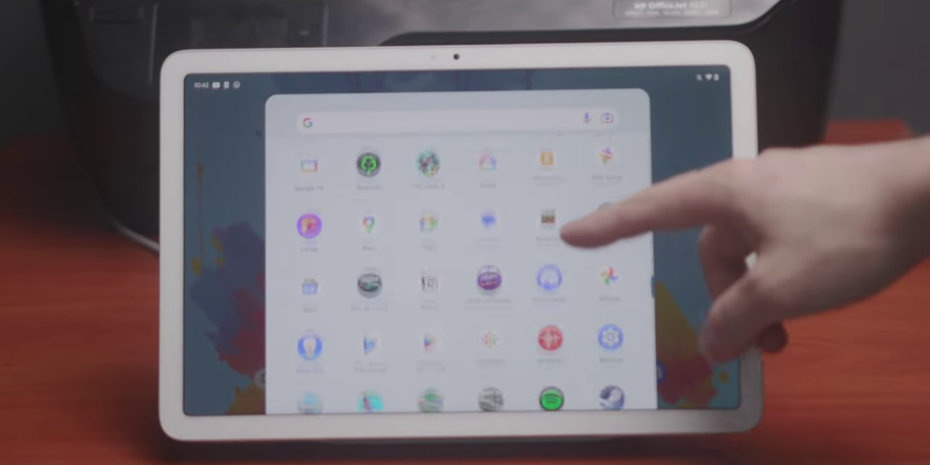